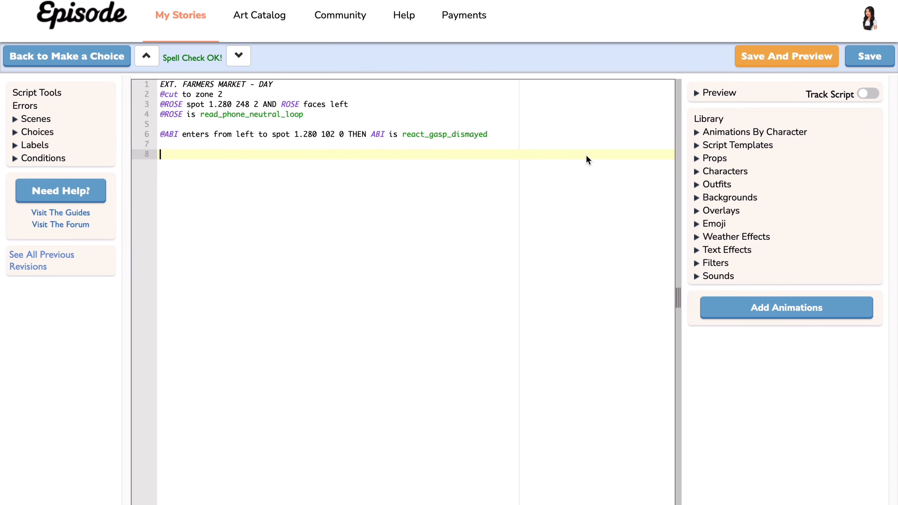
# - Write Rose greeting "Abi!" with talk_greet_neutral, then her talk_think_neutral follow-up line
pyautogui.write('ROSE (talk_greet_neutral)')
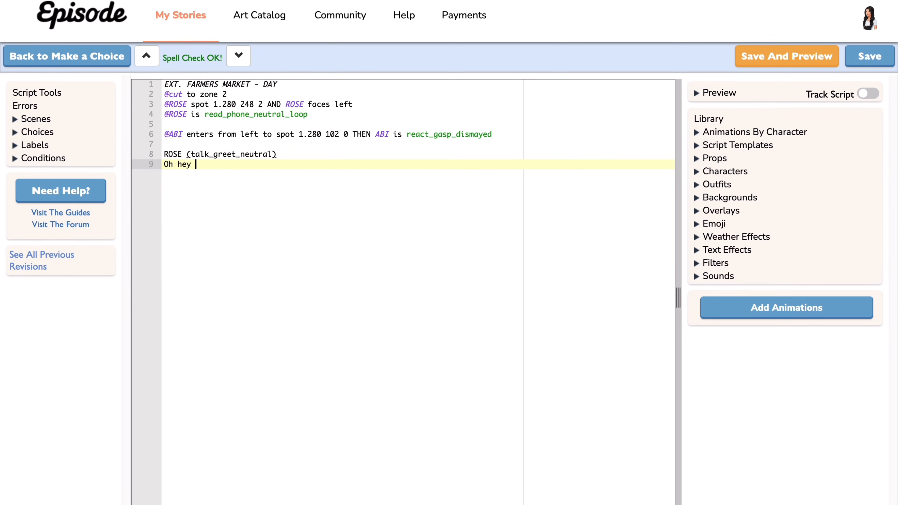
pyautogui.write('Abi!')
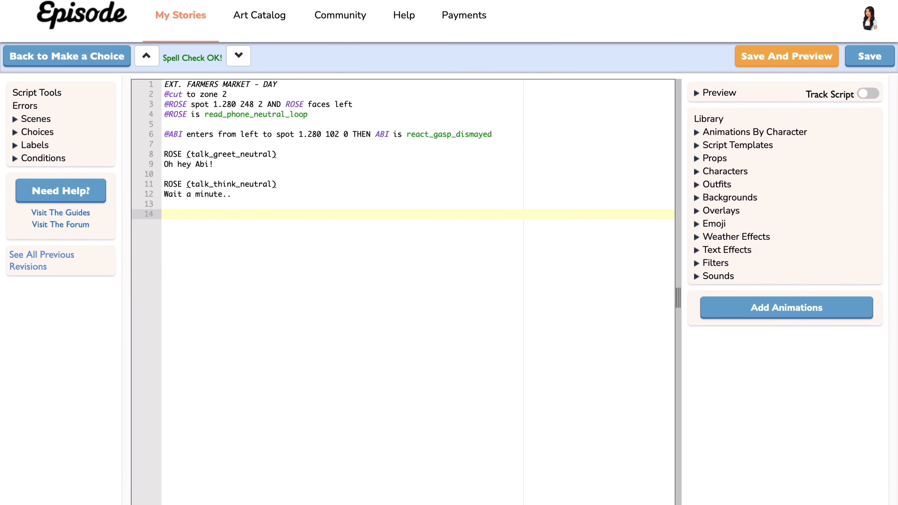
pyautogui.write('ROSE (talk_think_neutral)')
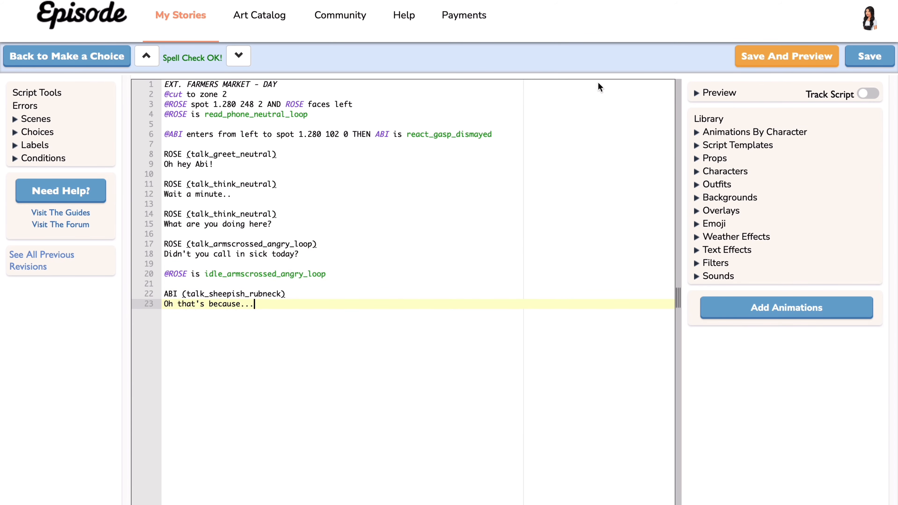
pyautogui.click(785, 55)
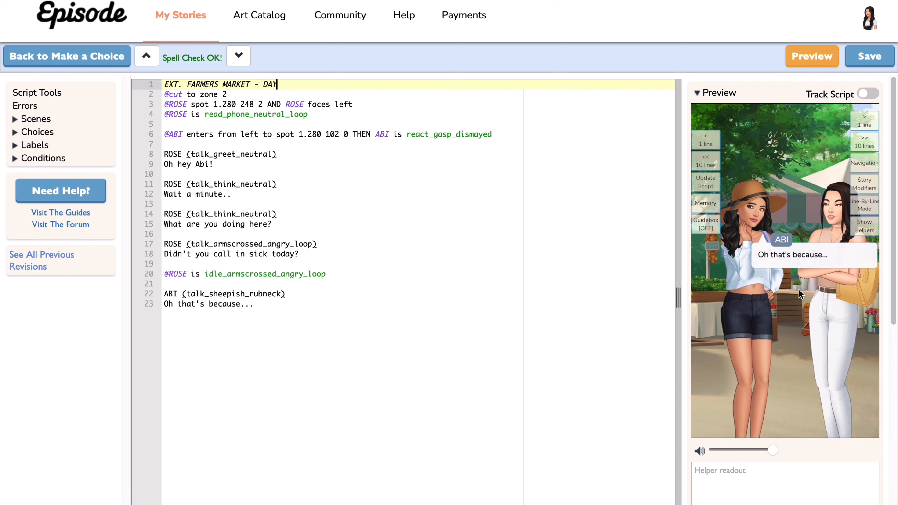
pyautogui.click(681, 92)
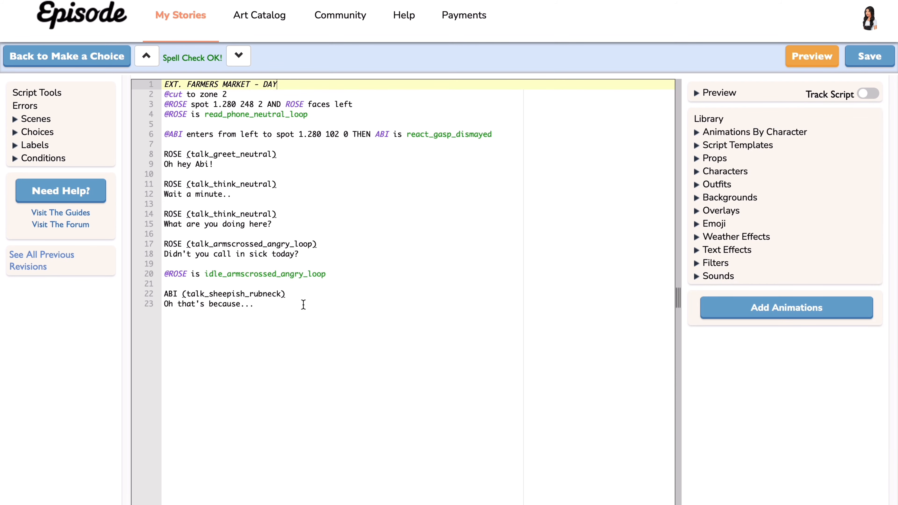
# - Start a choice block with the first option "I'm just picking up medicine." and its opening brace
pyautogui.press('Enter')
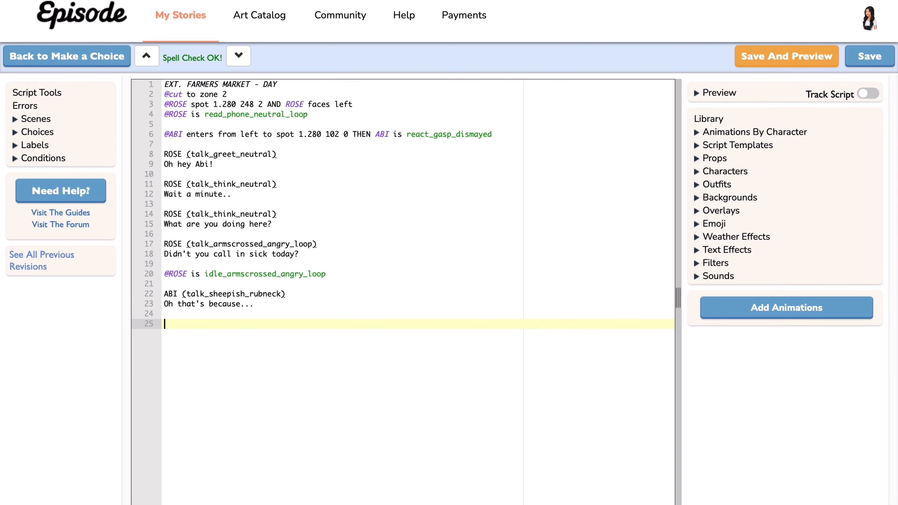
pyautogui.write('choice')
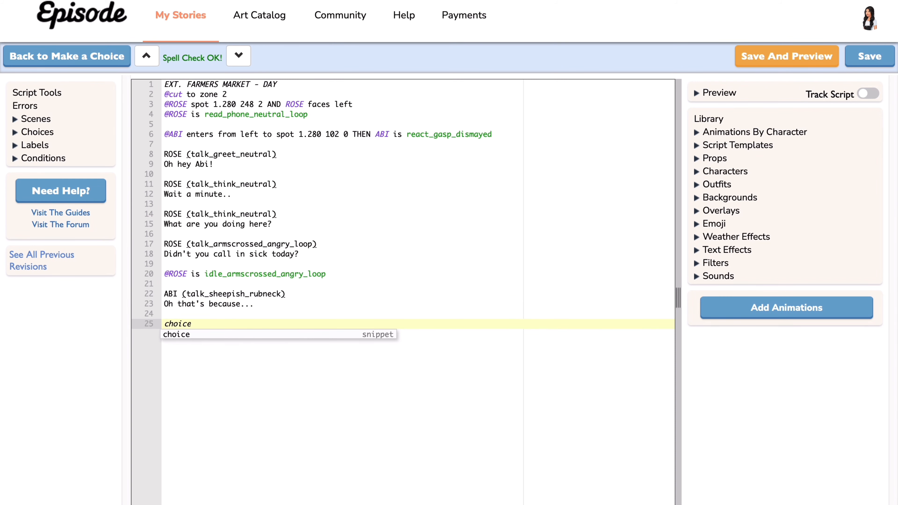
pyautogui.write('"I\'m')
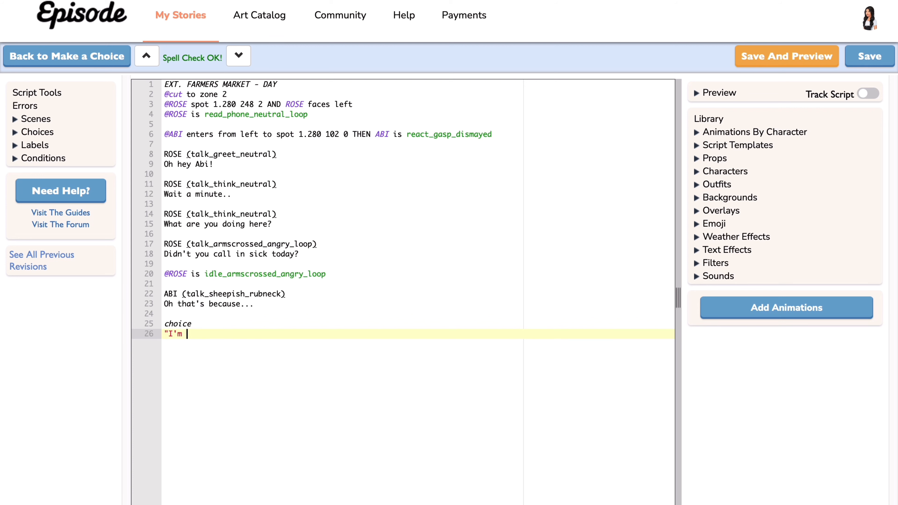
pyautogui.write('just picking up medicine."')
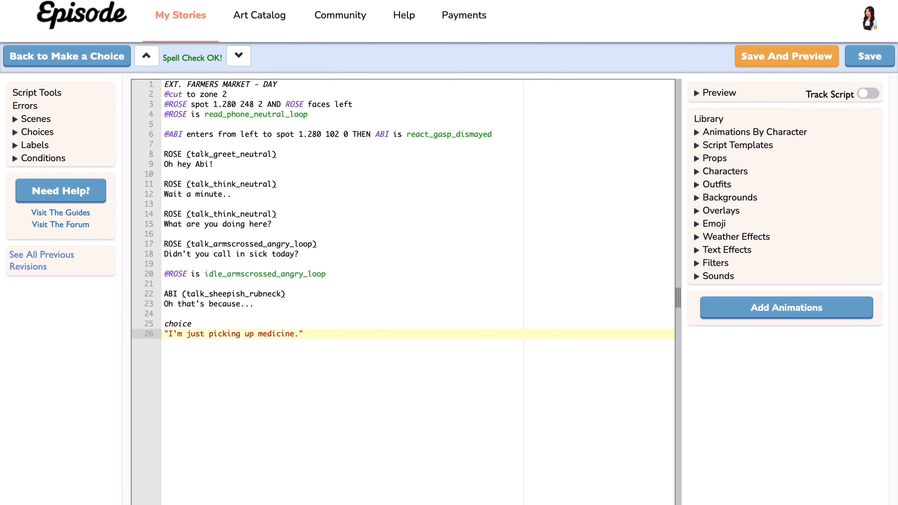
pyautogui.click(303, 334)
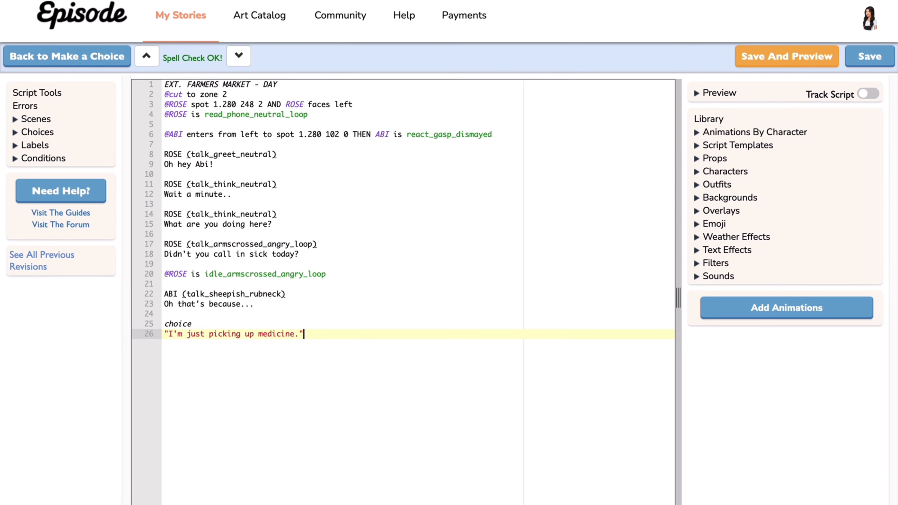
pyautogui.write('{')
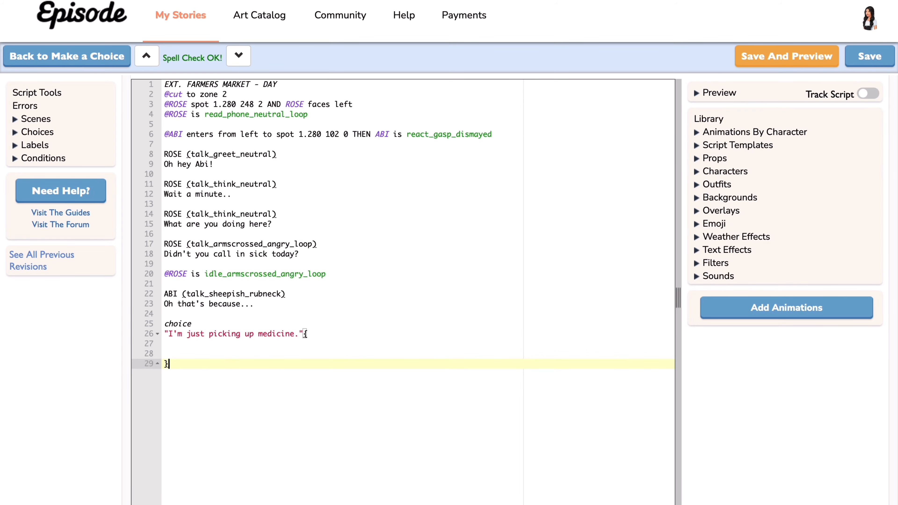
# - Add the options "Faint on the point." and "Question what she's doing here." with their braces
pyautogui.write('"Faint on the point."')
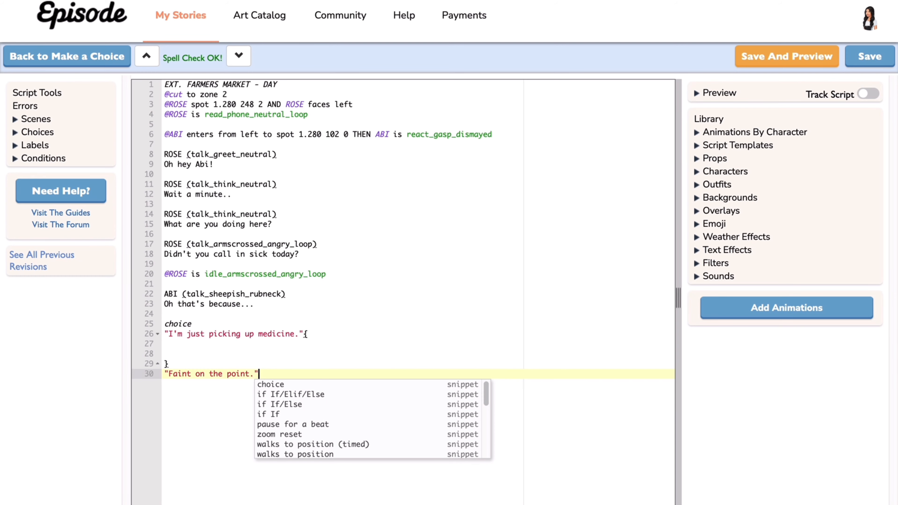
pyautogui.write('{')
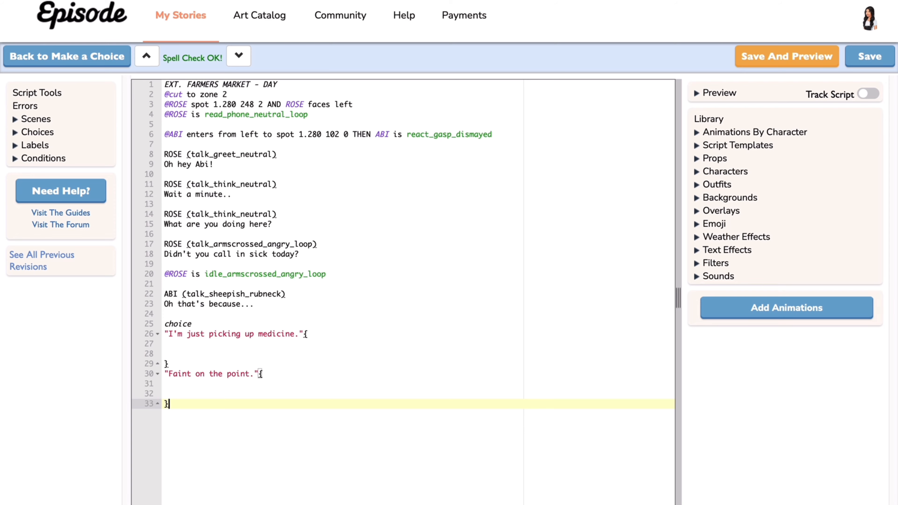
pyautogui.write('"Question w')
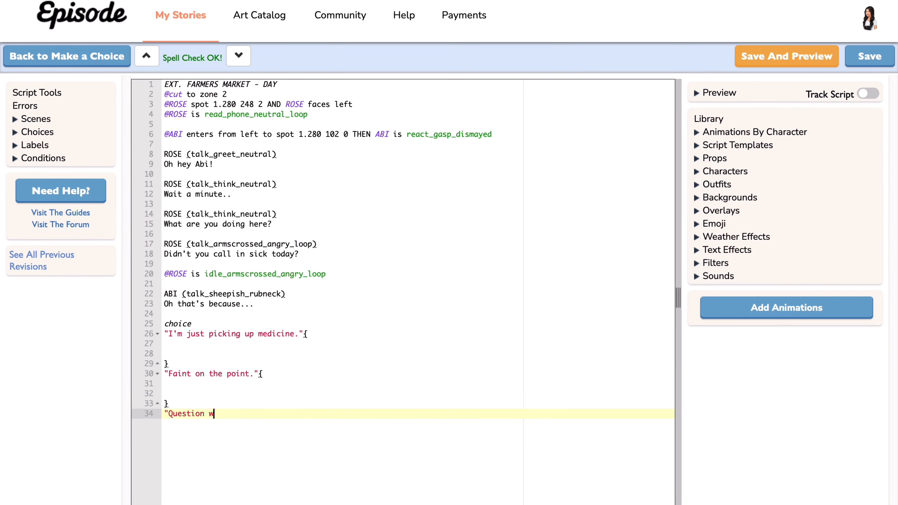
pyautogui.write('hat she\'s doing here."{')
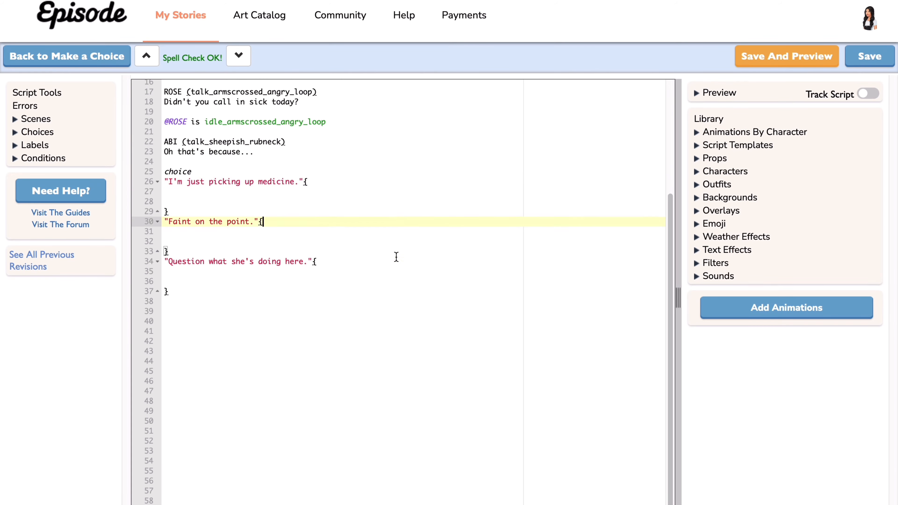
pyautogui.click(315, 261)
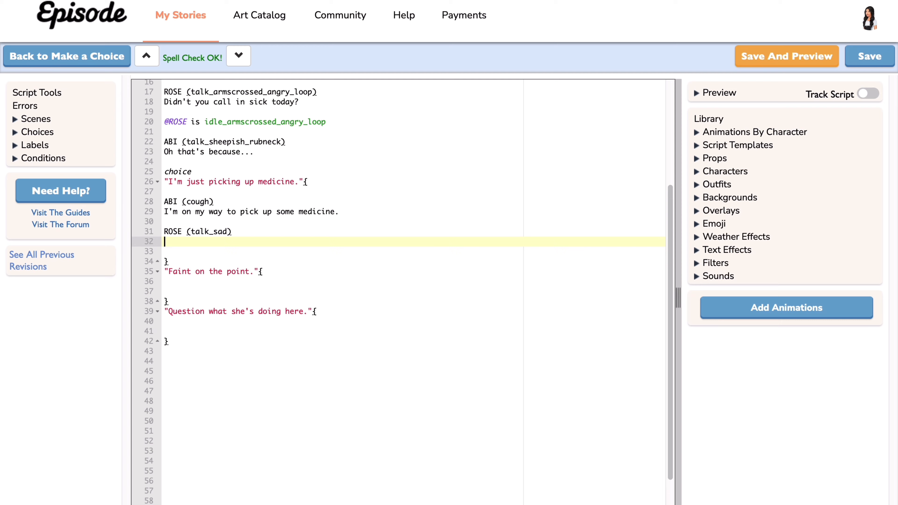
pyautogui.write('Oh I should let you go then.')
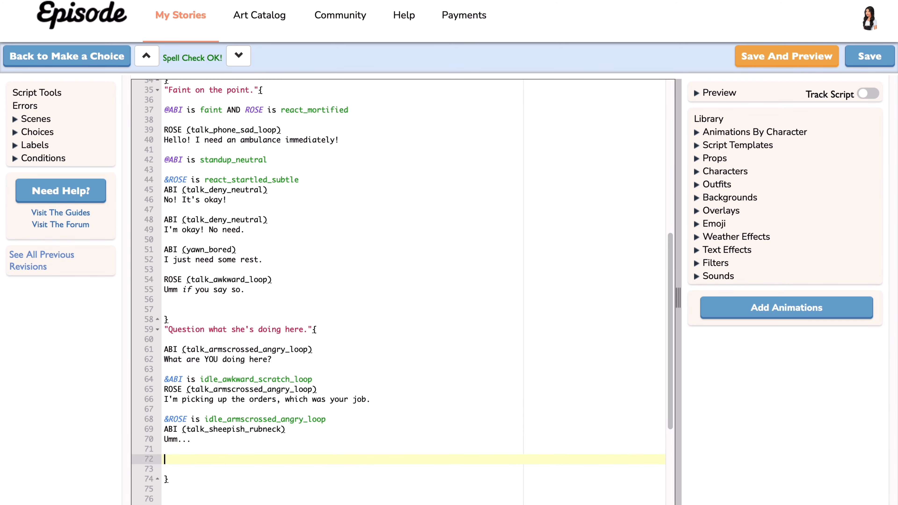
pyautogui.write('@ABI is cough AND ROSE is deepbreath')
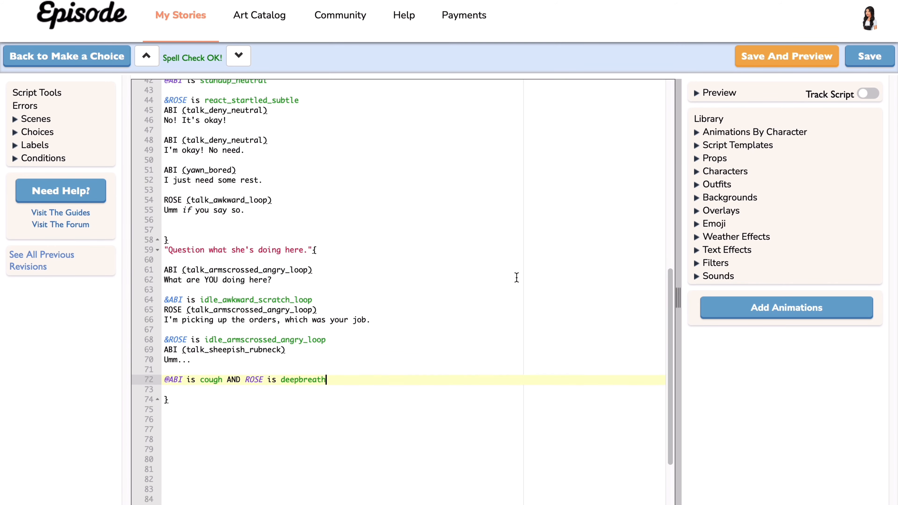
pyautogui.scroll(3)
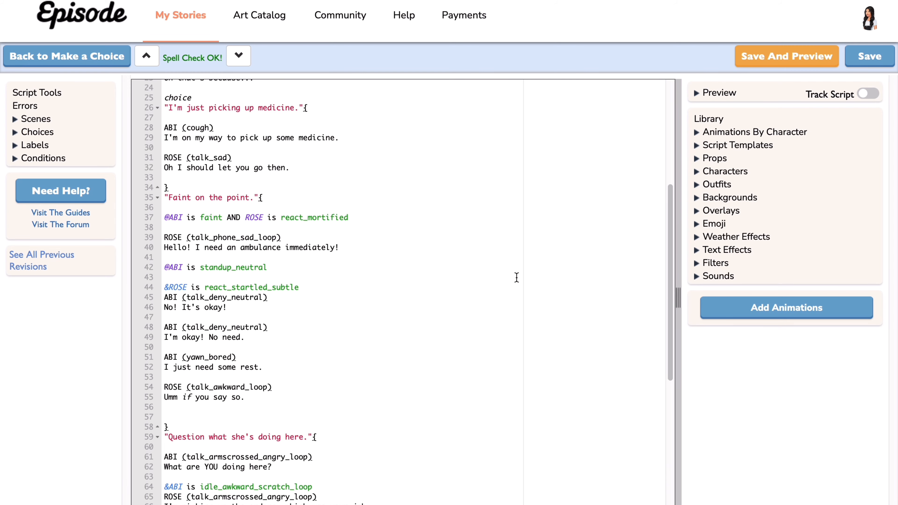
pyautogui.scroll(3)
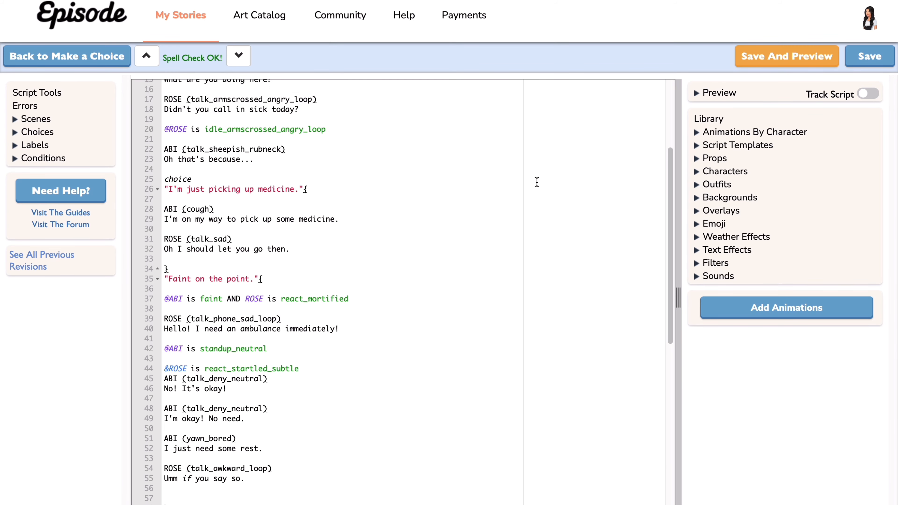
pyautogui.click(869, 55)
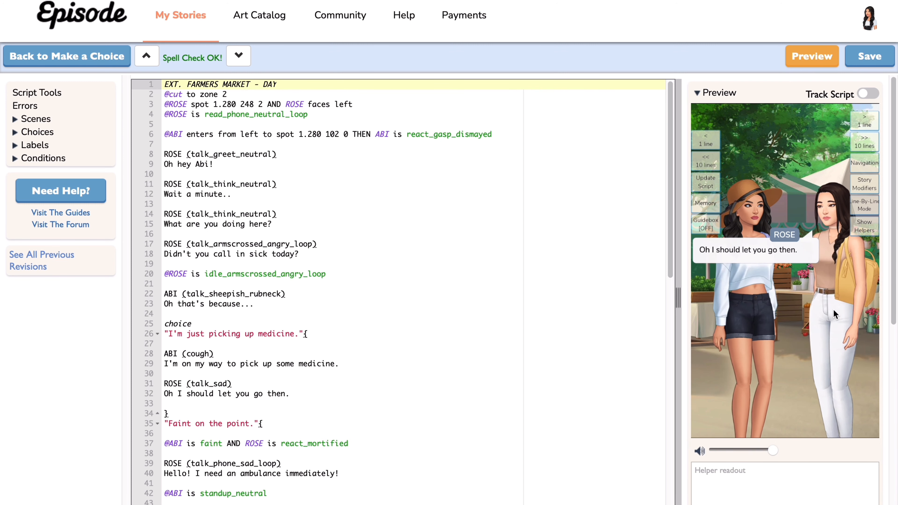
pyautogui.scroll(-3)
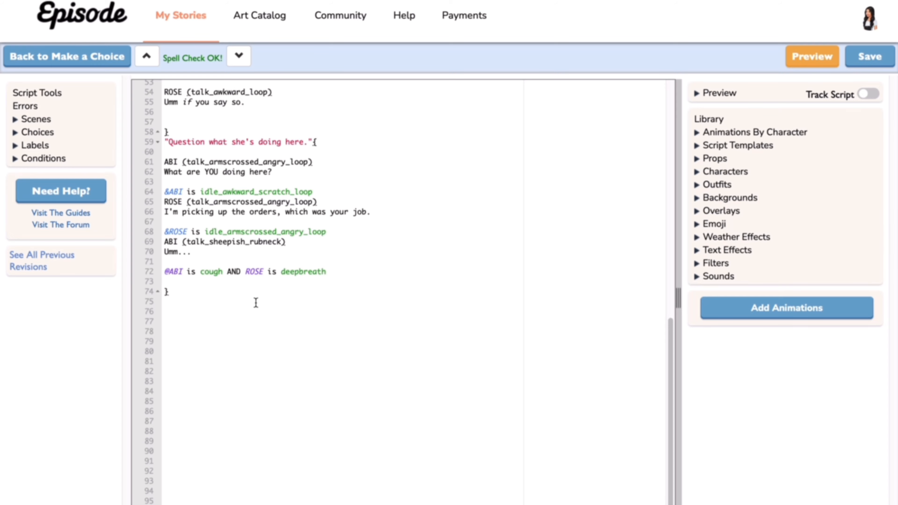
# - Write Rose's neutral farewell and Abi's "(Close call.)" thought after the choice, then save and preview from line 17
pyautogui.click(207, 301)
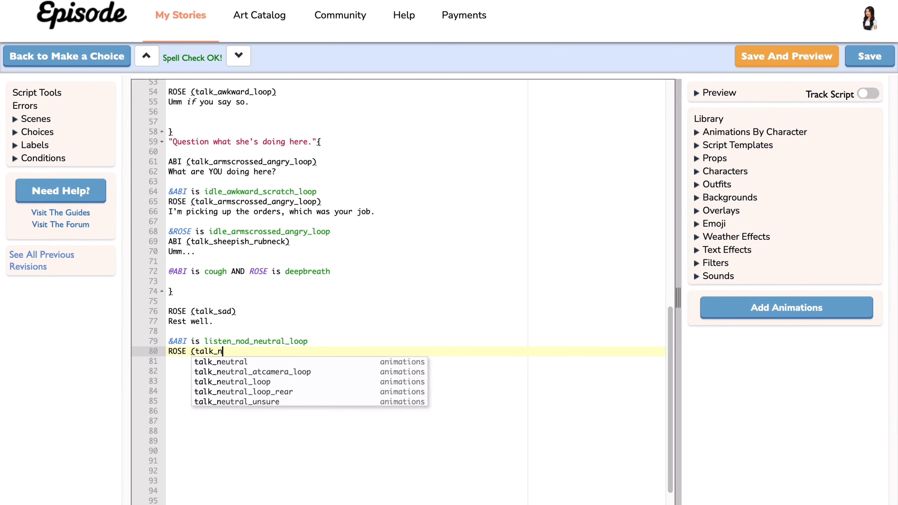
pyautogui.click(219, 362)
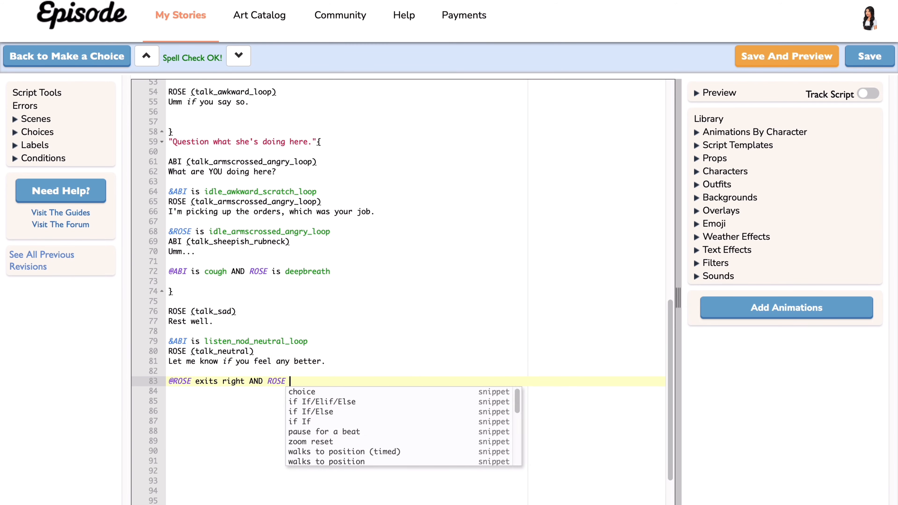
pyautogui.write('(Close ca')
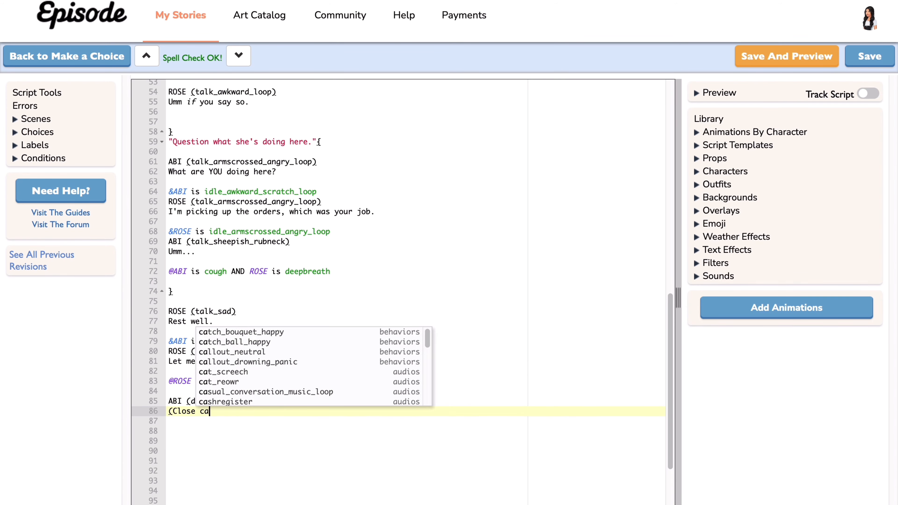
pyautogui.scroll(3)
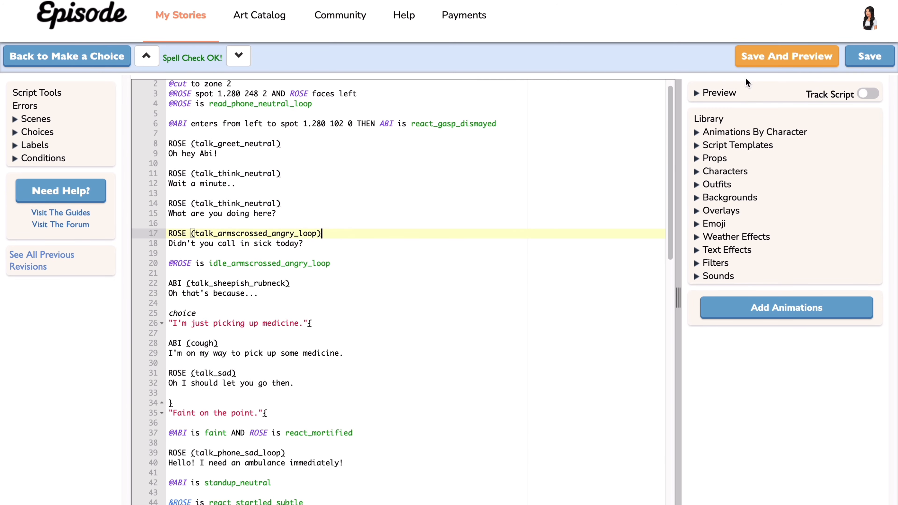
pyautogui.click(786, 56)
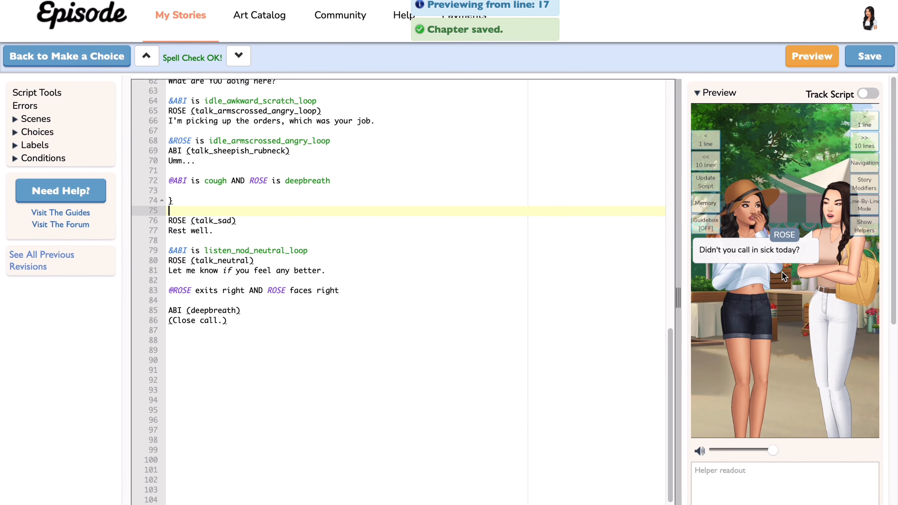